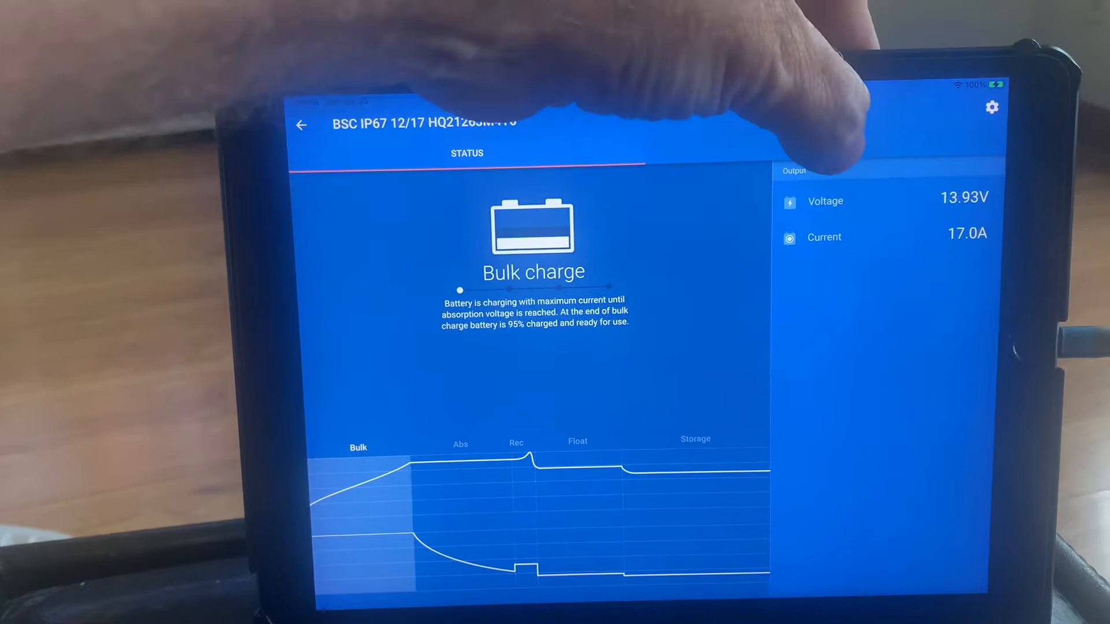
- Show the charger's history: 49.6 Ah charged over 2h 50m, one cycle started
left_click(814, 98)
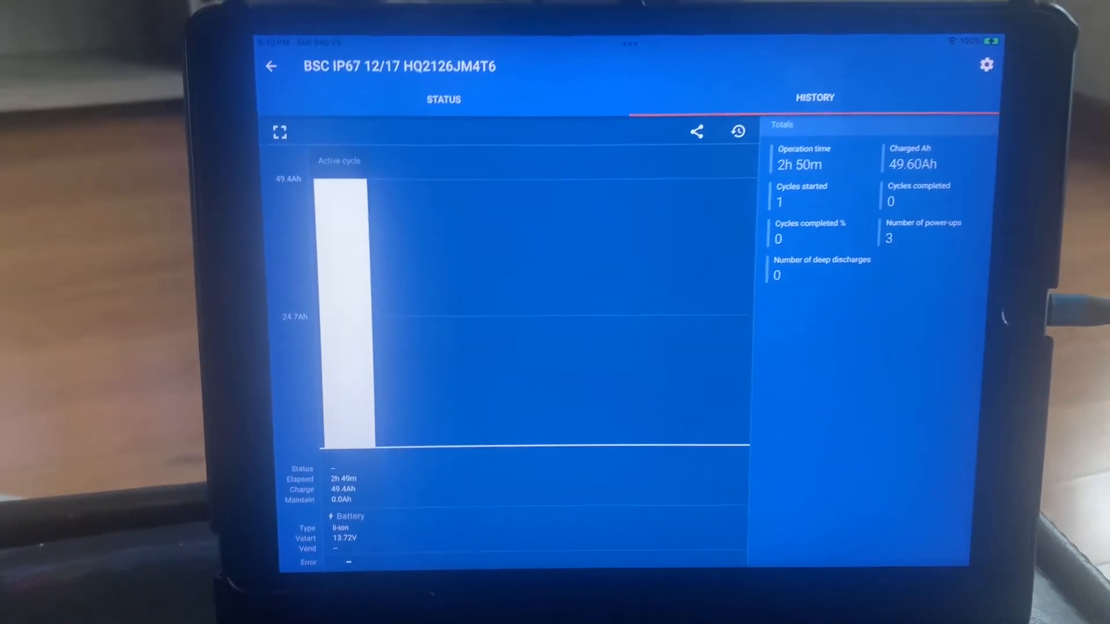